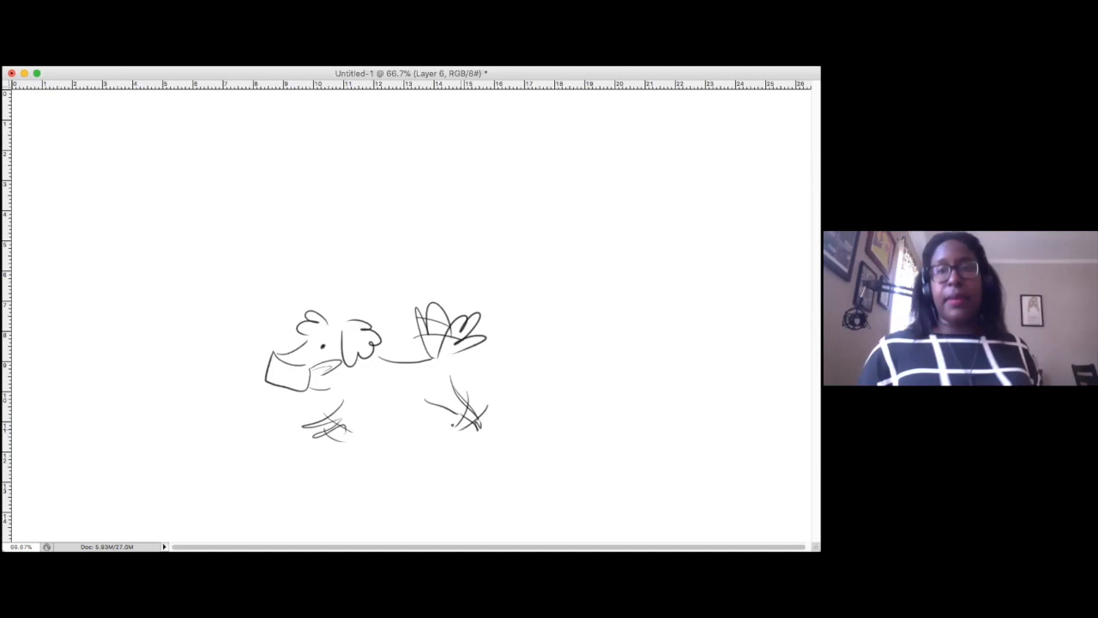
Draw the woman's torso-and-legs figure in black, then the blue face mask over her head
{"action": "left_click_drag", "start_coordinate": [369, 361], "coordinate": [625, 170]}
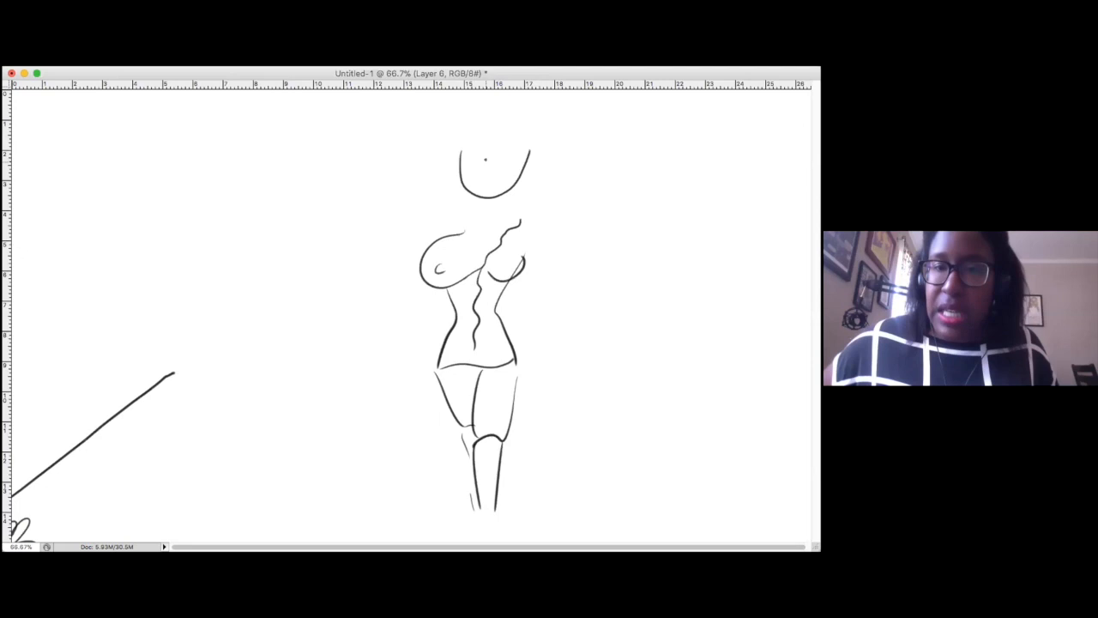
{"action": "left_click_drag", "start_coordinate": [467, 172], "coordinate": [515, 180]}
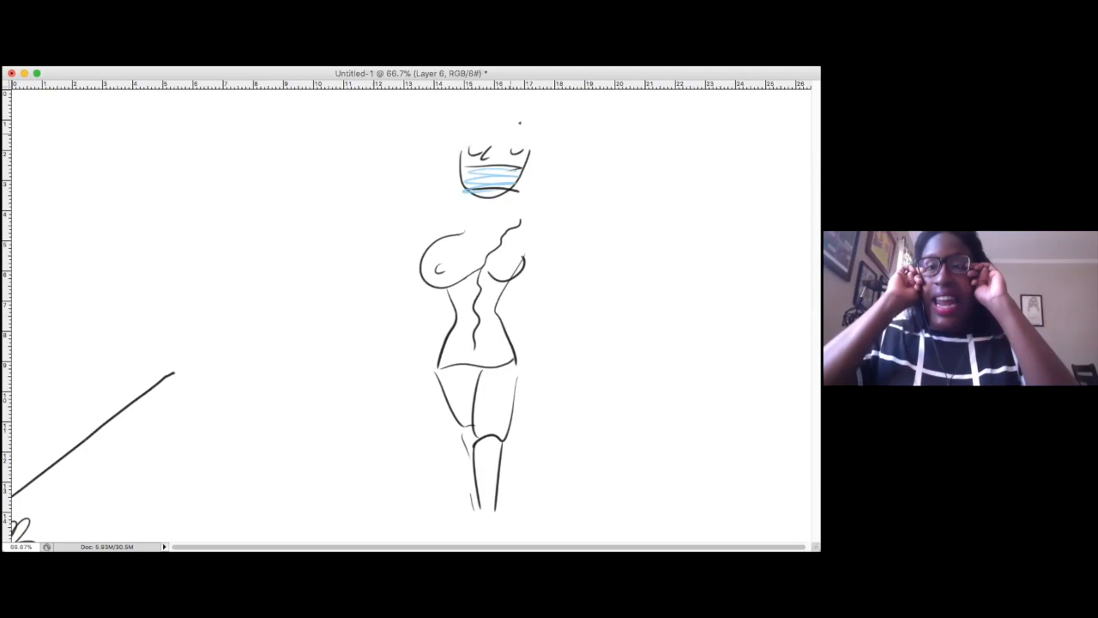